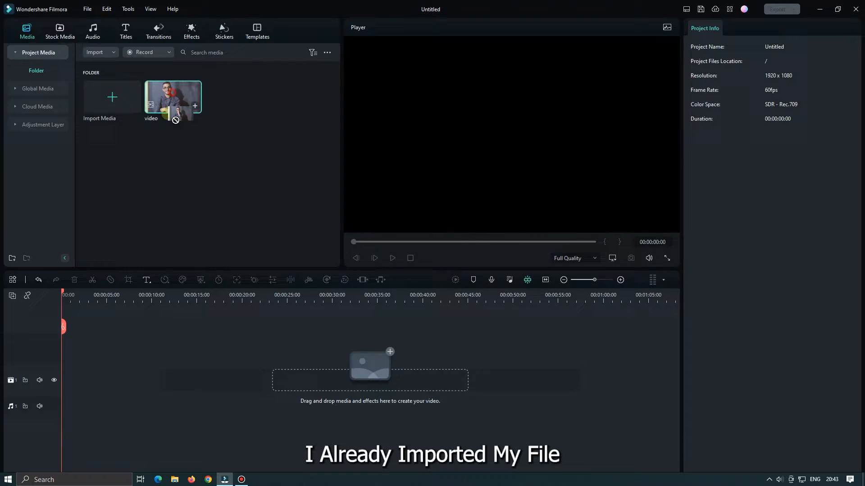
Drop the imported video onto the timeline, keeping the 1920 x 1080 60fps project settings
left_click_drag(172, 96, 102, 379)
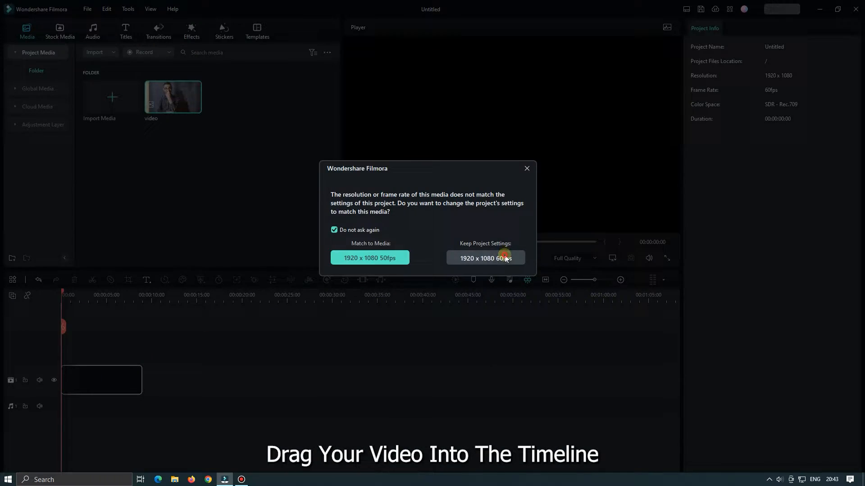
left_click(484, 258)
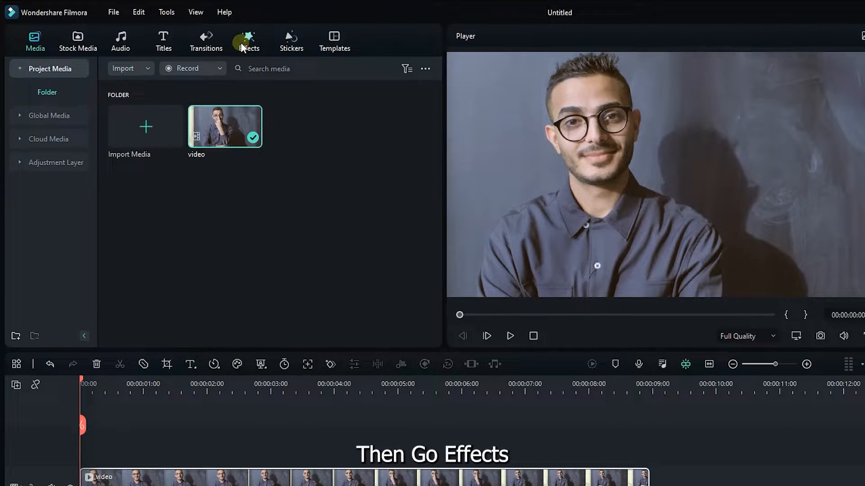
Bring up the NewBlue FX Filters in the Effects library to apply Soft Focus to the clip
left_click(248, 40)
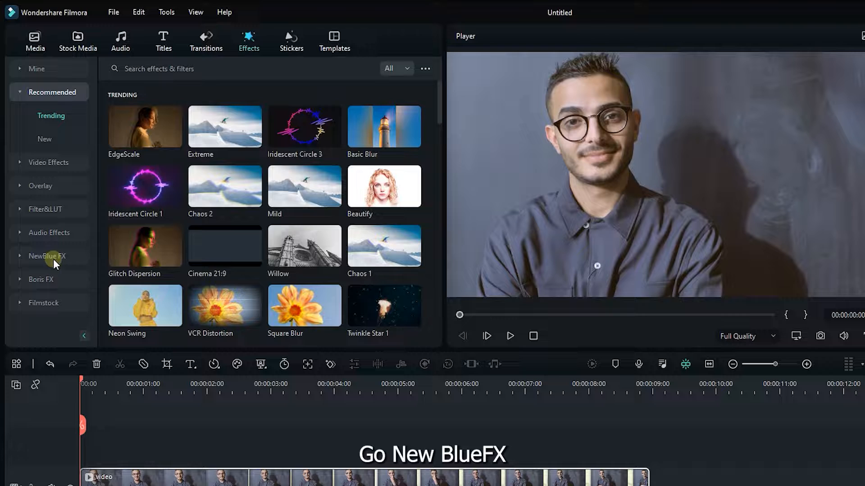
left_click(46, 255)
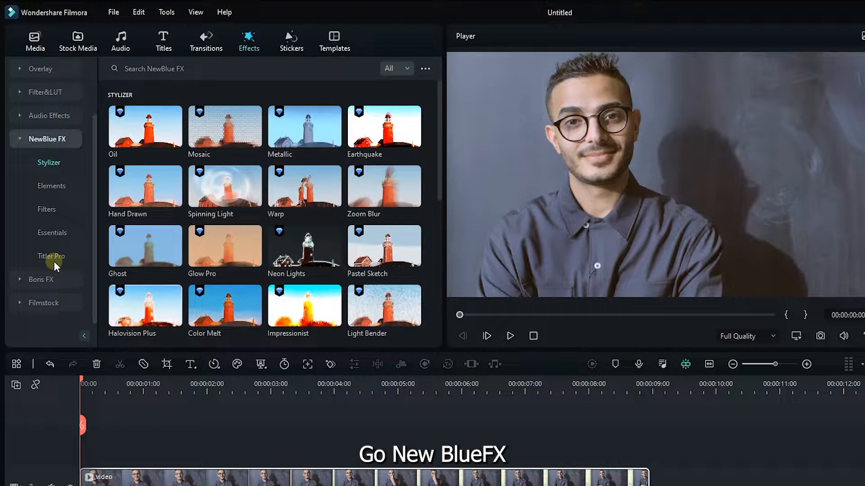
left_click(46, 209)
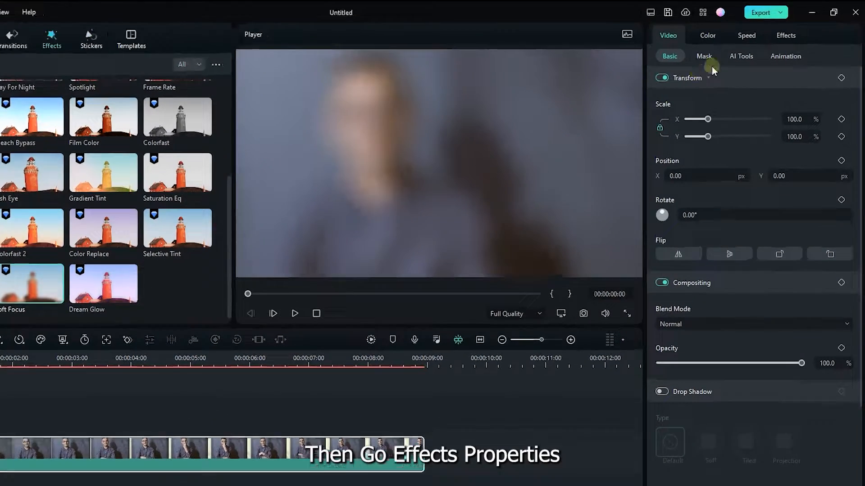
Keep the Blurred Vision preset and keyframe Soft Focus Blur at 100 at the clip start
left_click(785, 35)
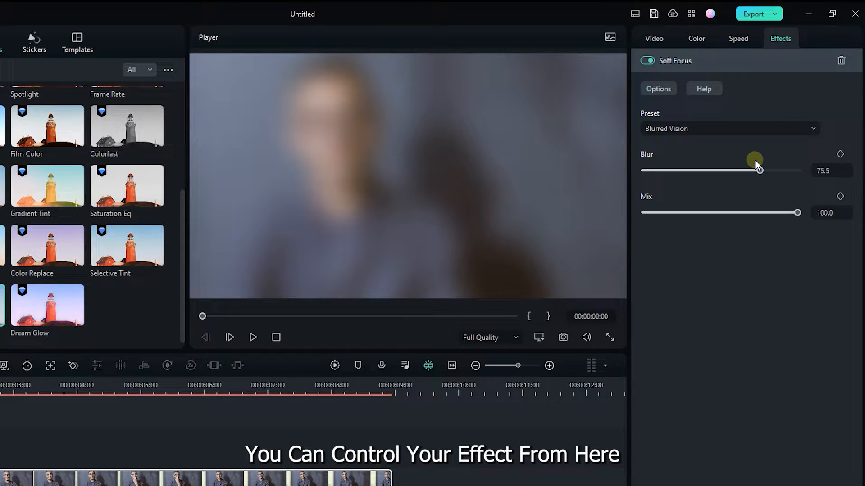
left_click(729, 128)
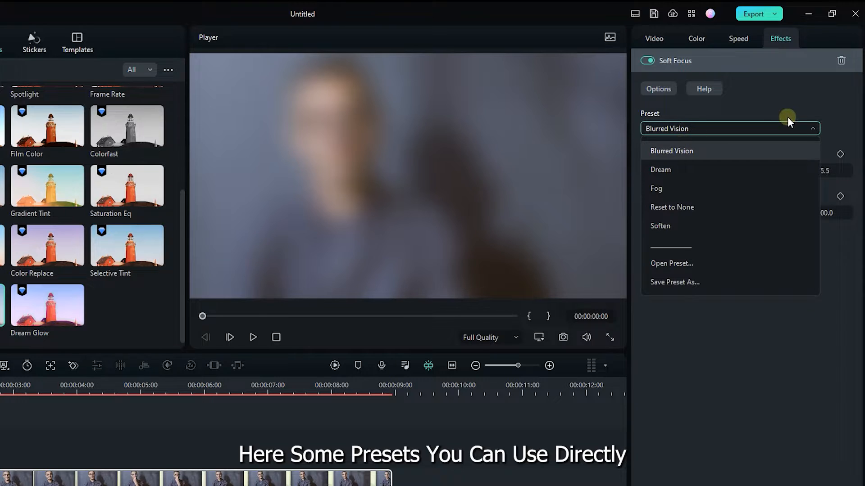
left_click(671, 151)
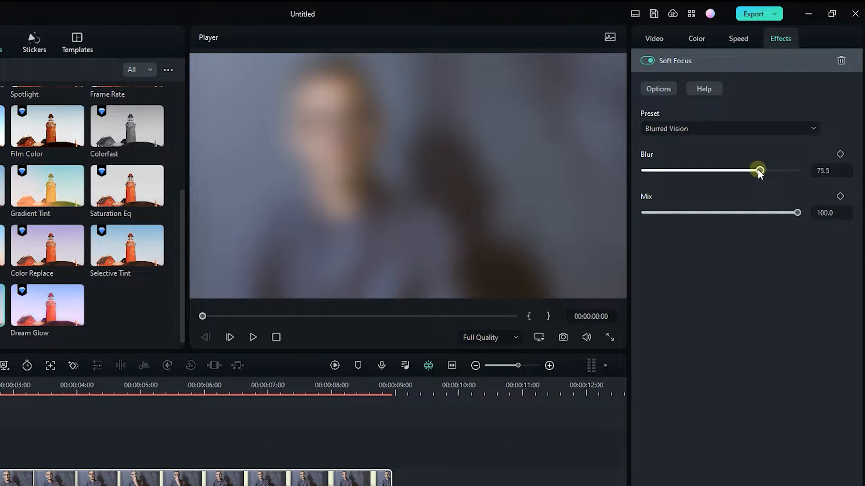
left_click_drag(757, 170, 766, 170)
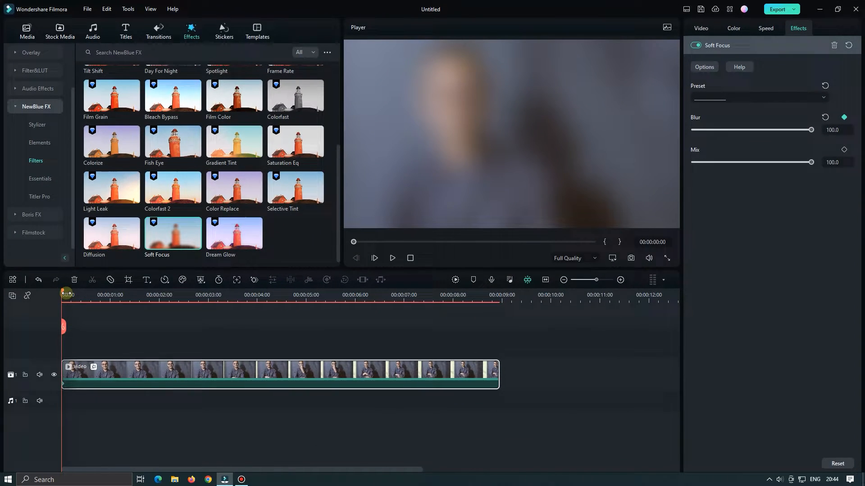
Keyframe Blur to 0 at 00:00:01:21 and preview the clip coming into focus
left_click(128, 295)
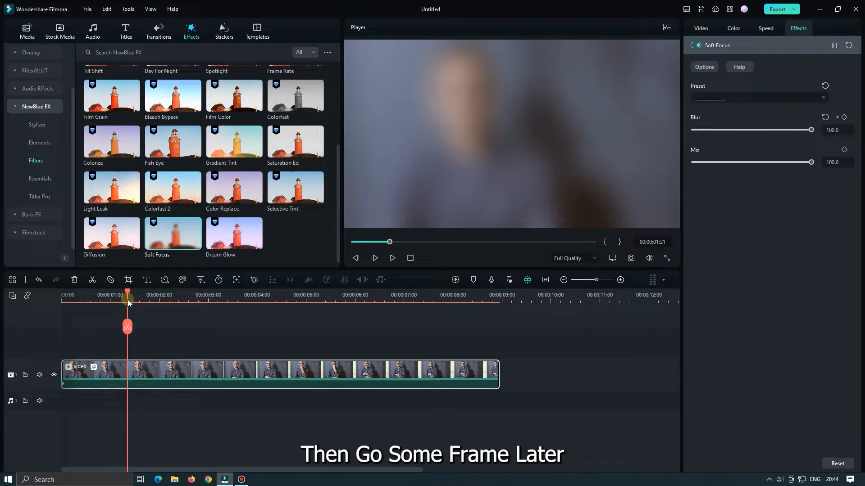
left_click_drag(811, 130, 764, 172)
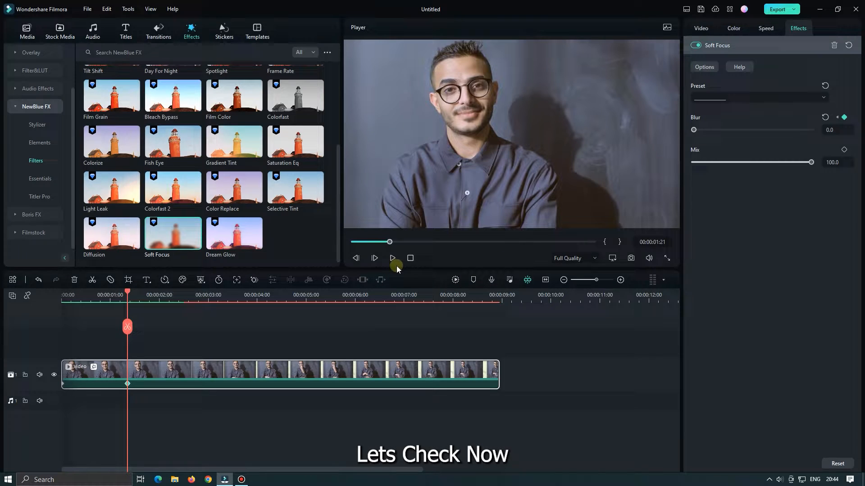
left_click(392, 258)
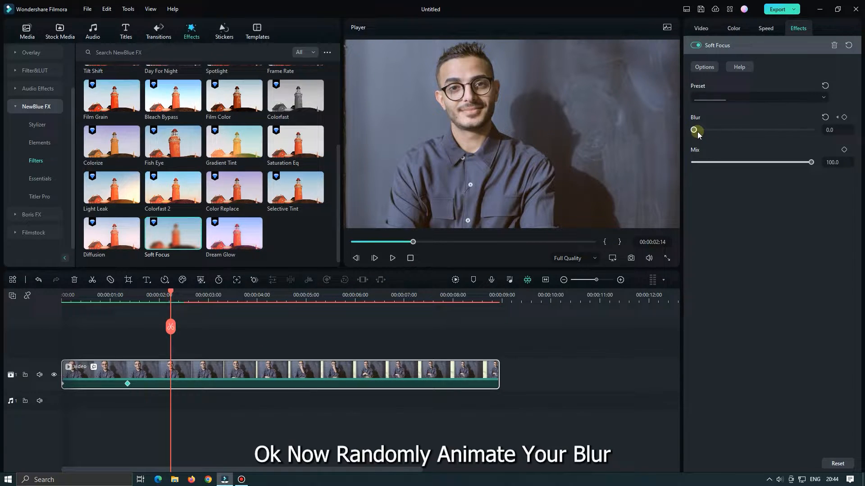
Add further Blur keyframes rising to 28 and falling back, then preview the animation
left_click_drag(694, 130, 725, 130)
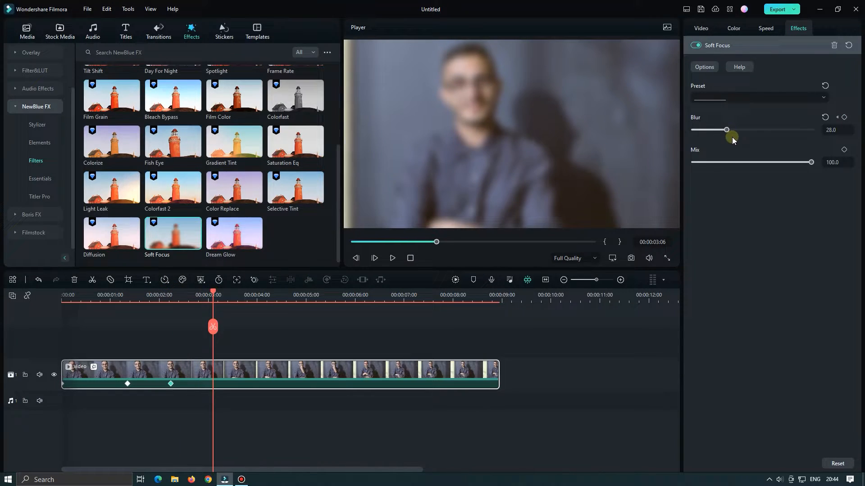
left_click_drag(726, 129, 699, 130)
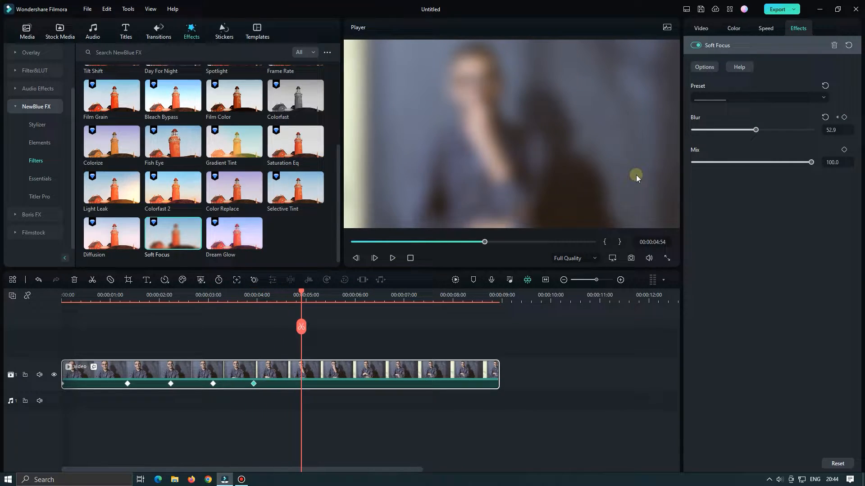
left_click_drag(756, 130, 719, 130)
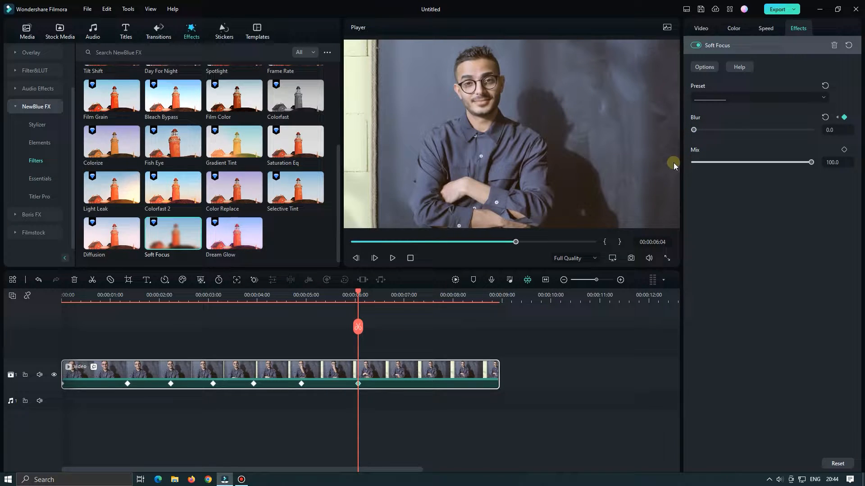
mouse_move(466, 330)
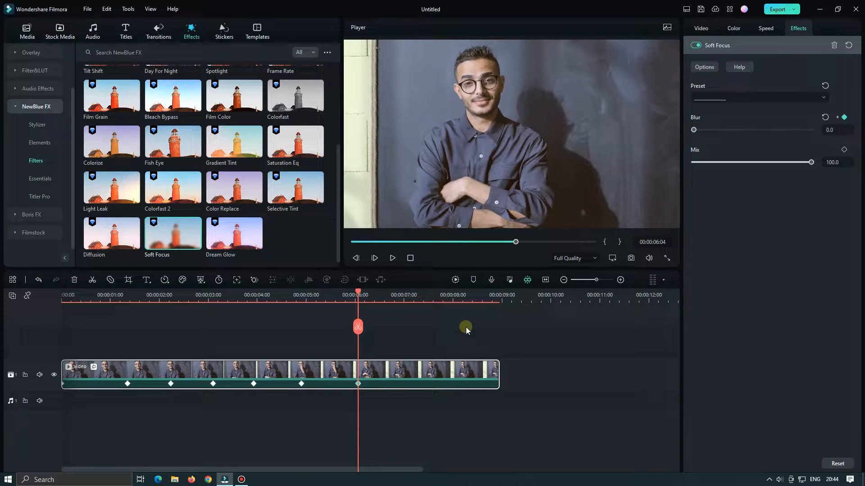
left_click(455, 280)
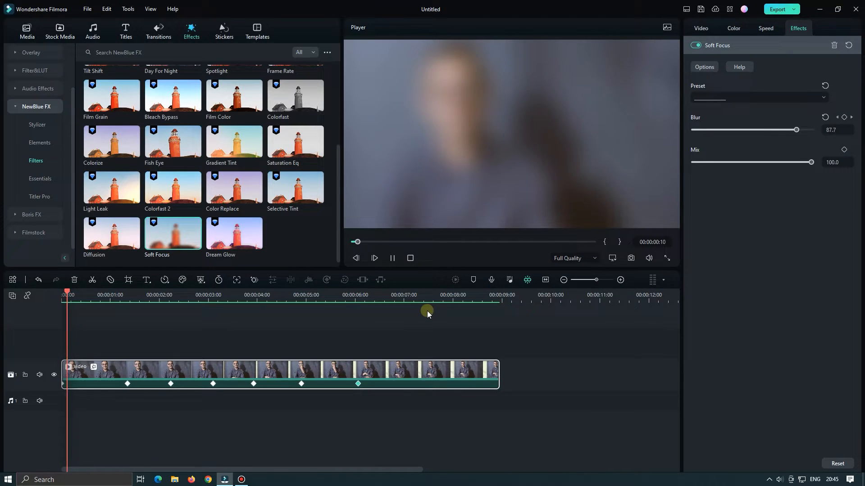
left_click_drag(796, 130, 725, 130)
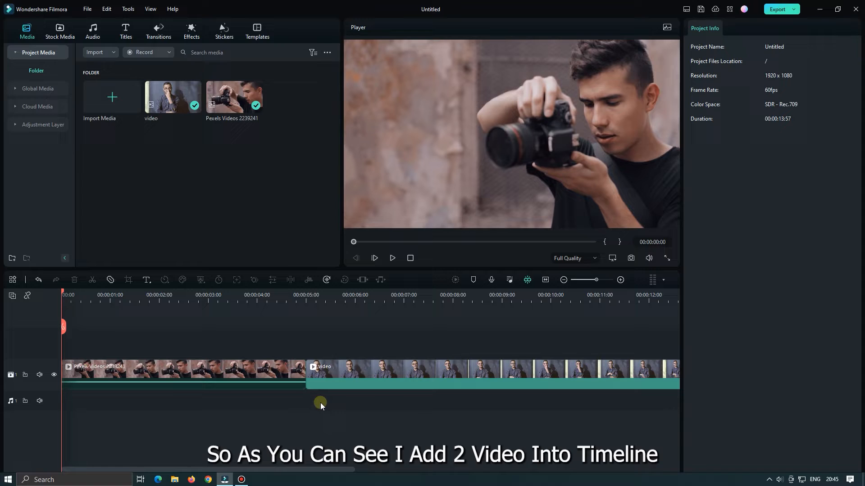
Place a preset Adjustment Layer on track 2 over the join of the two clips
left_click(43, 124)
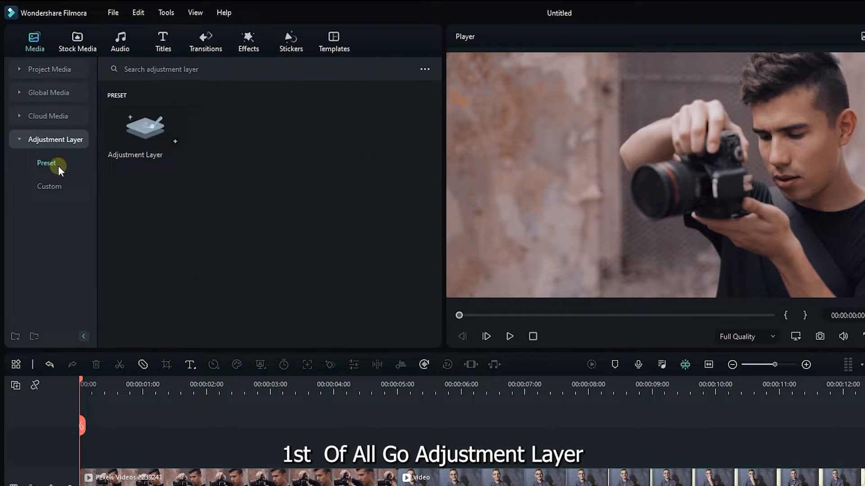
left_click_drag(145, 126, 281, 306)
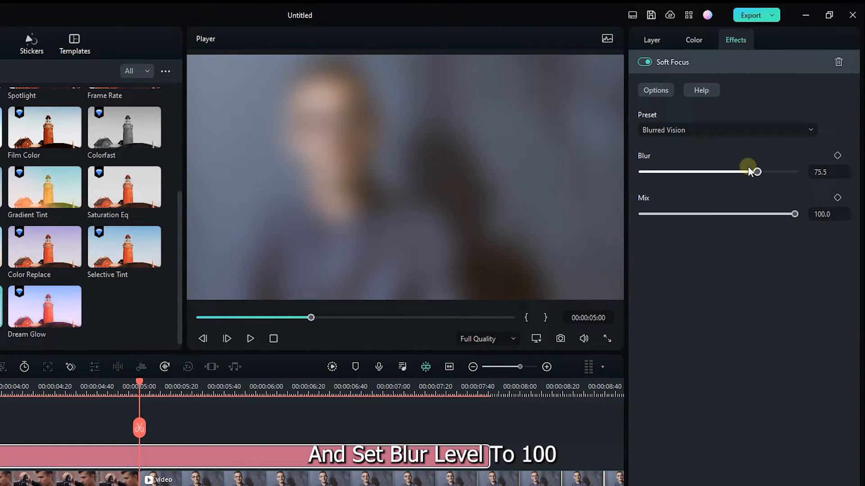
Keyframe the adjustment layer's Blur to 100 at the cut, then move one second later
left_click_drag(755, 171, 794, 171)
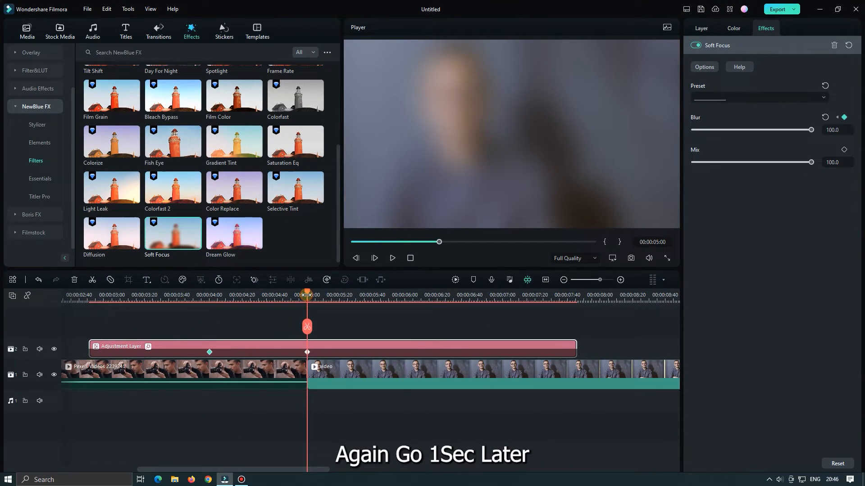
left_click(361, 295)
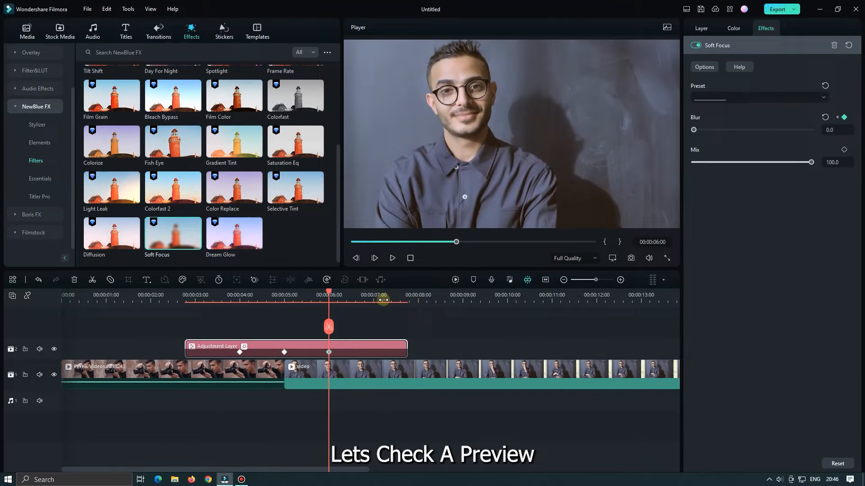
left_click(457, 280)
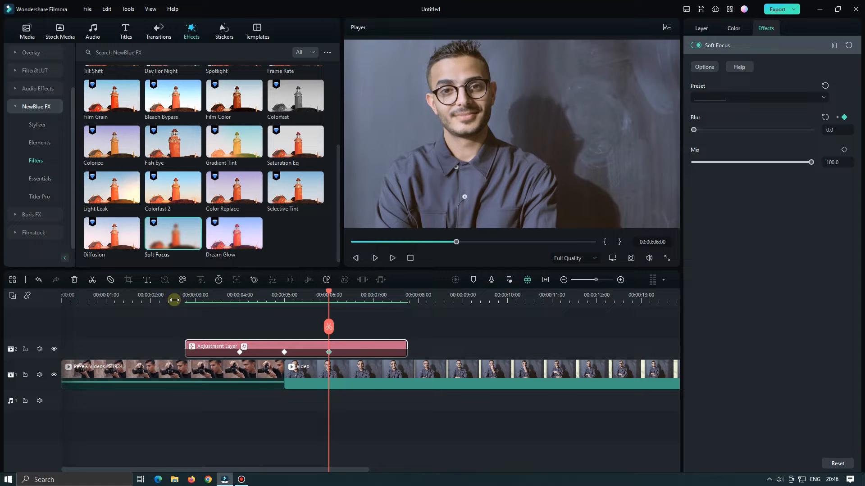
left_click(392, 258)
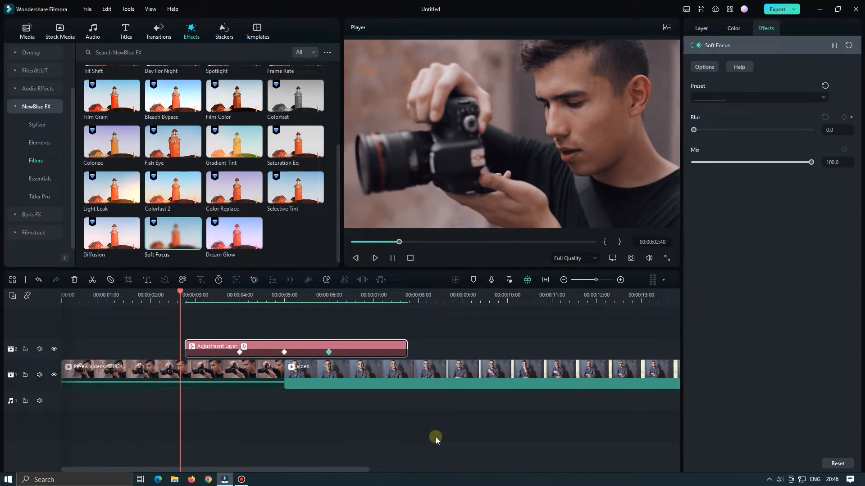